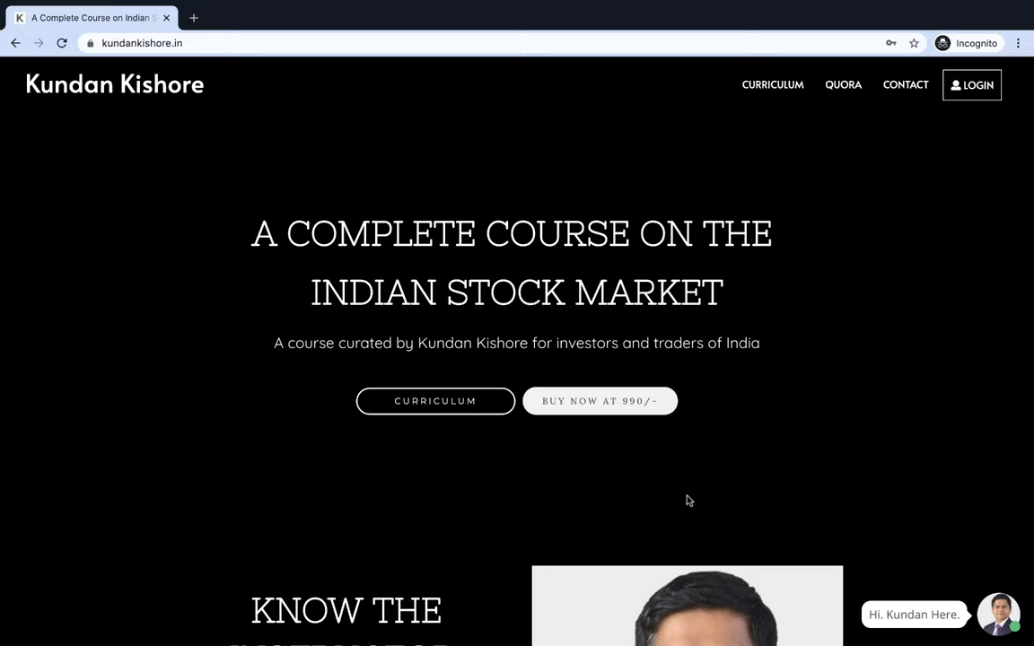
mouse_move(599, 402)
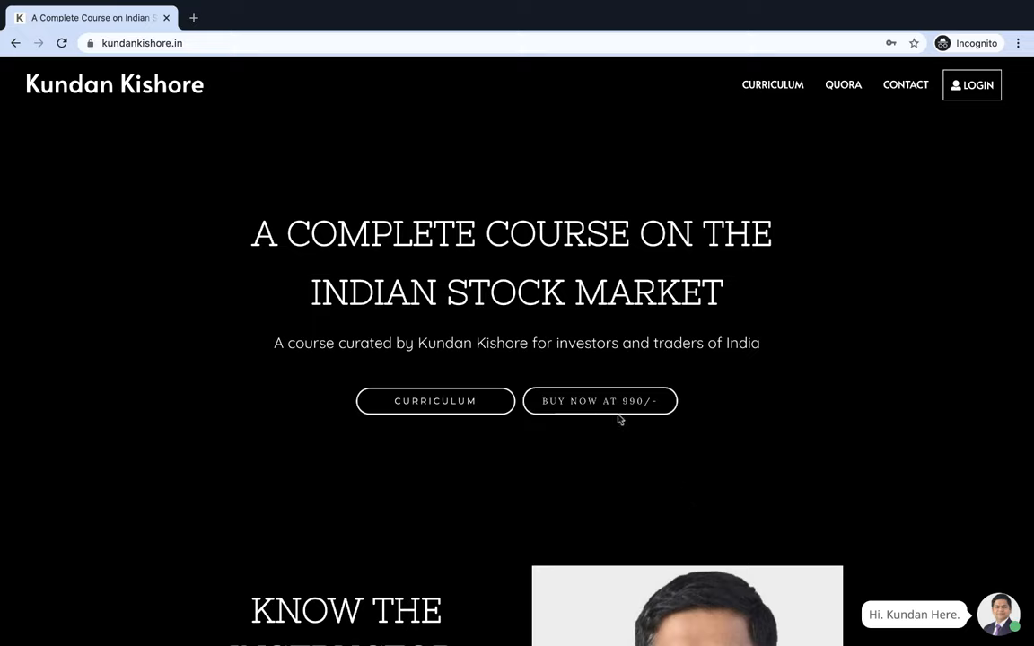
Step: Add the ₹990 Indian stock market course to the cart from its purchase page
click(599, 402)
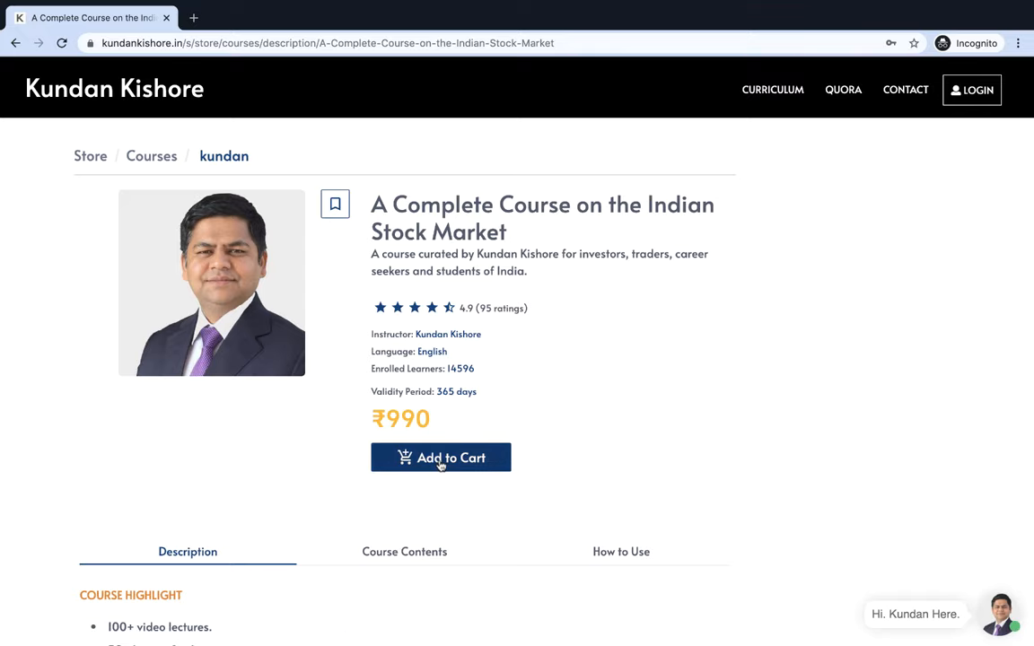
click(441, 458)
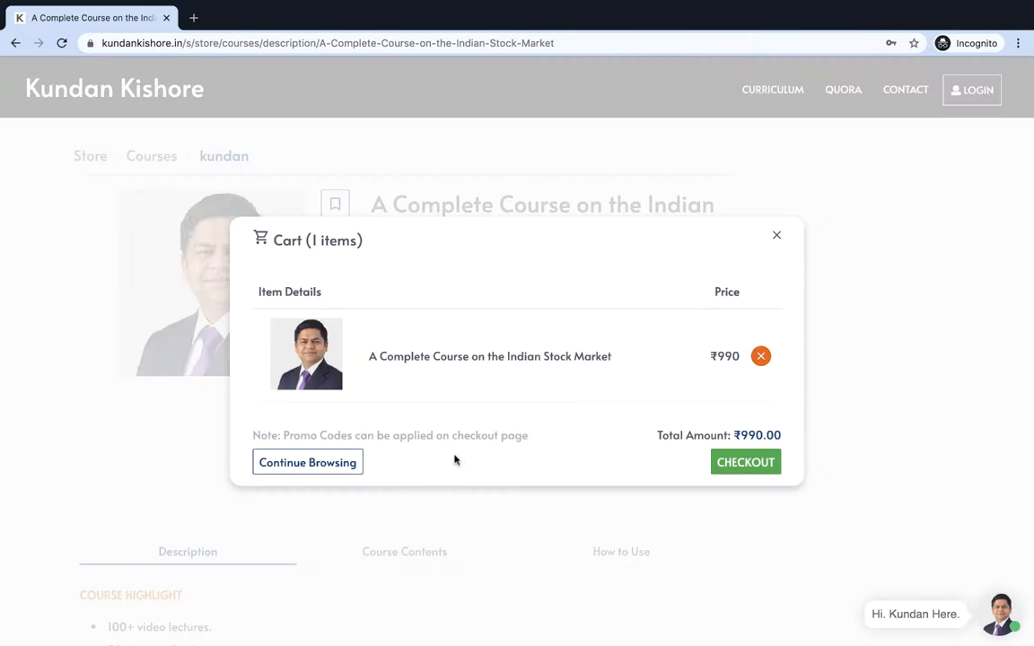
Step: Proceed to checkout and fill the sign-up form's name, email and password
click(745, 461)
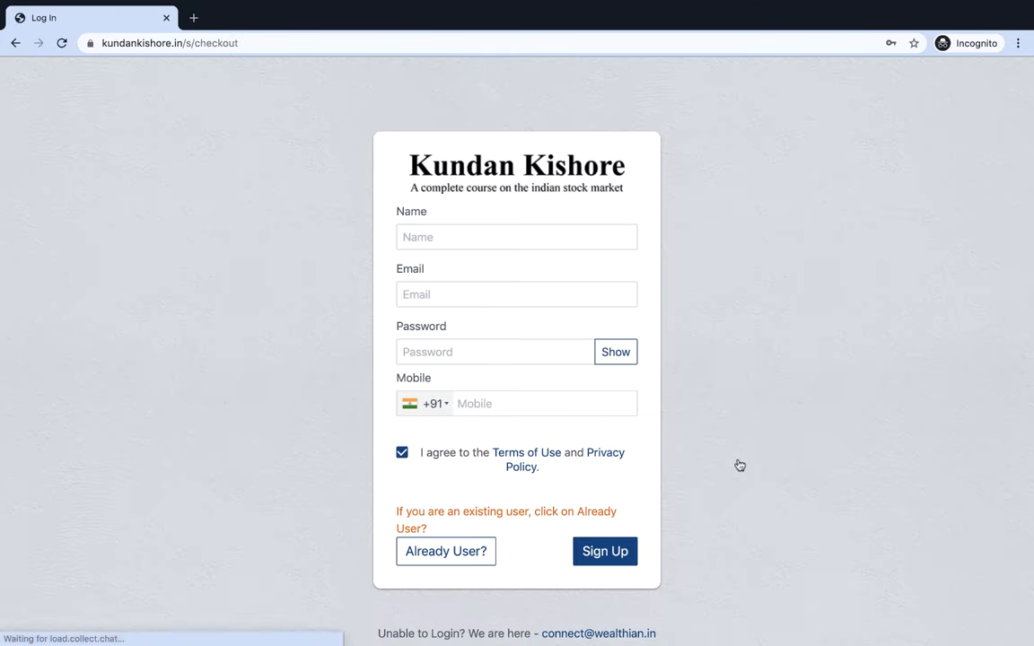
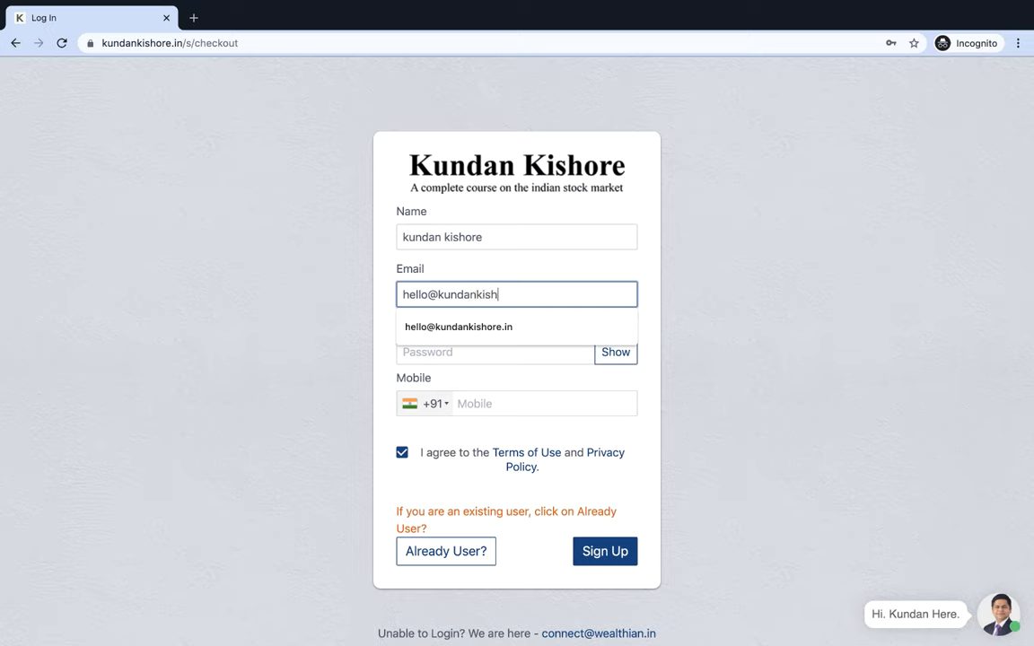
click(458, 327)
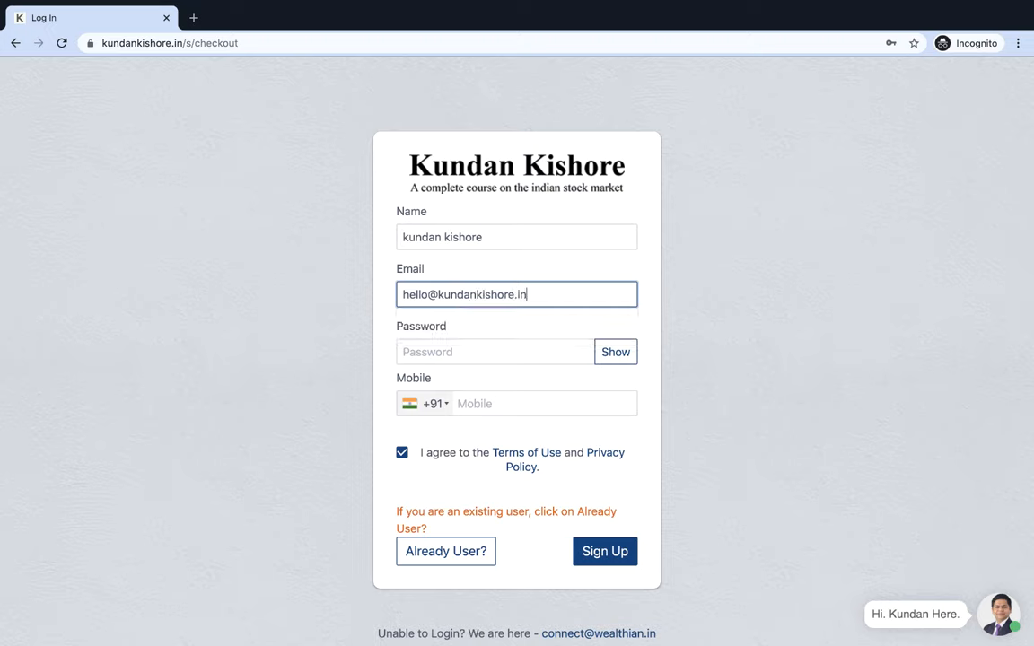
text(•••)
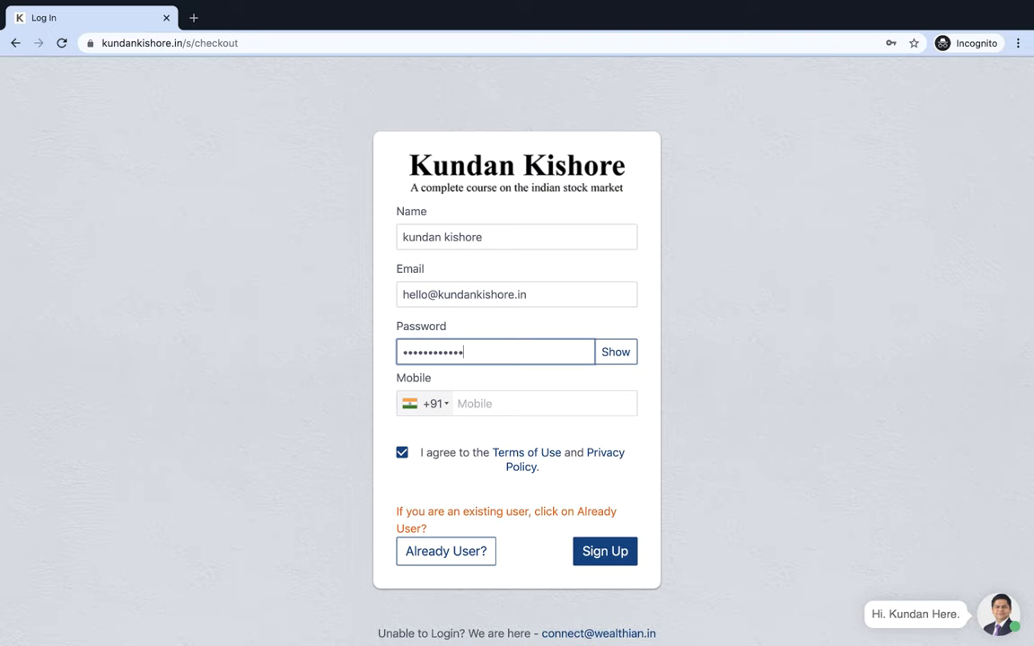
Step: Enter the mobile number and sign up to reach order confirmation for ₹990
click(538, 403)
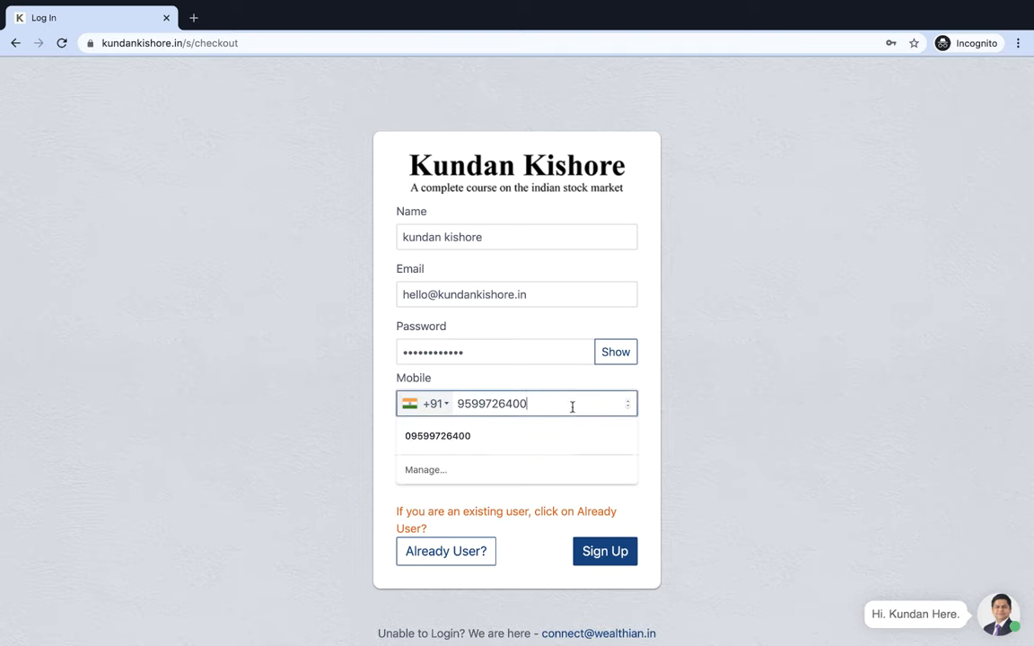
mouse_move(714, 388)
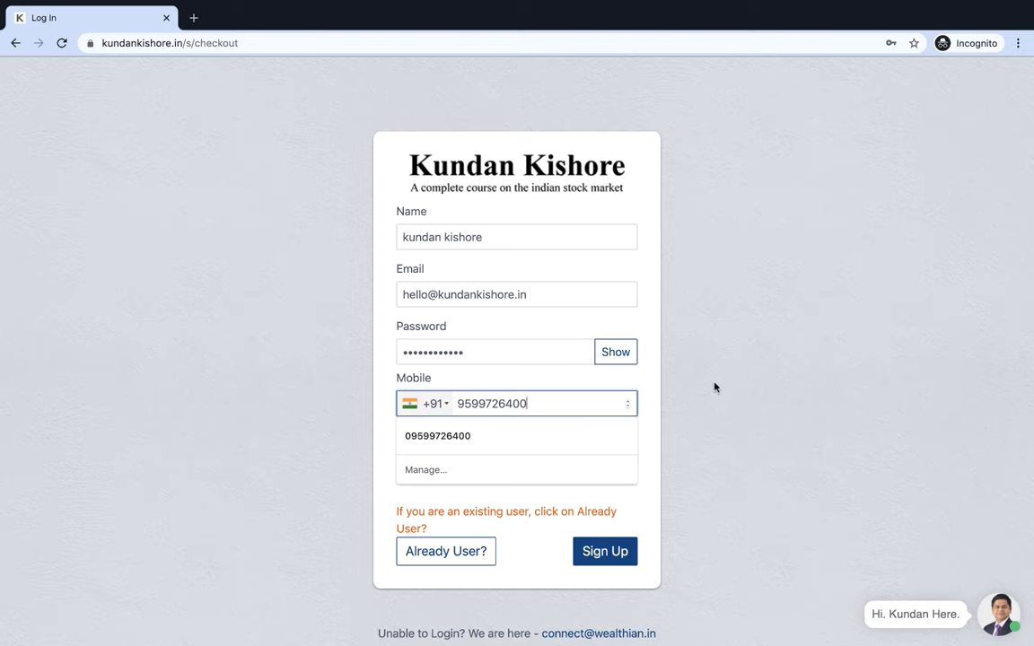
click(402, 452)
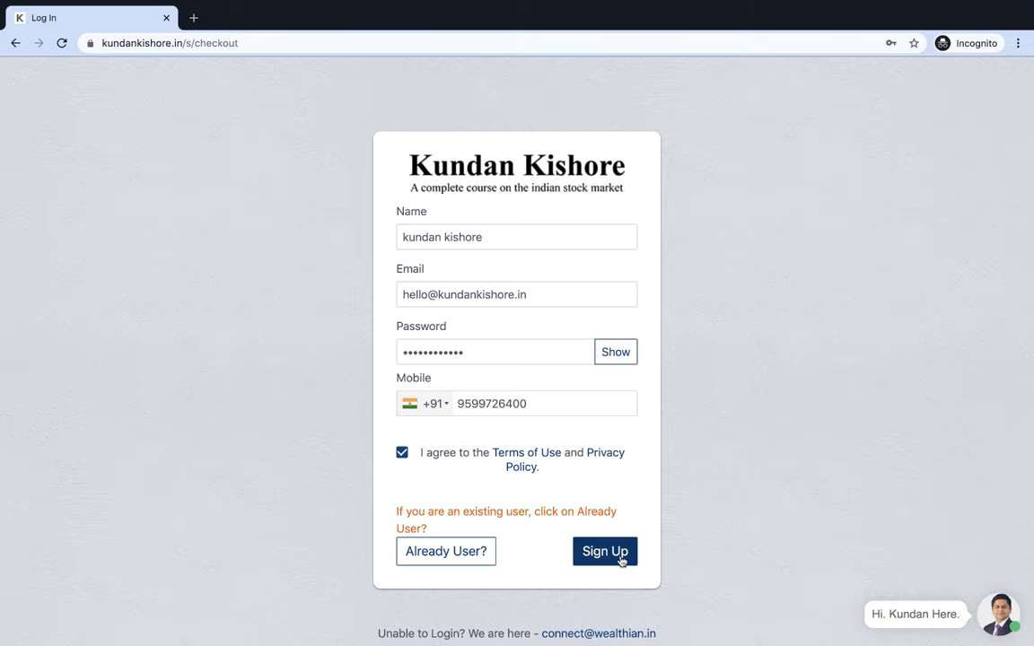
click(605, 551)
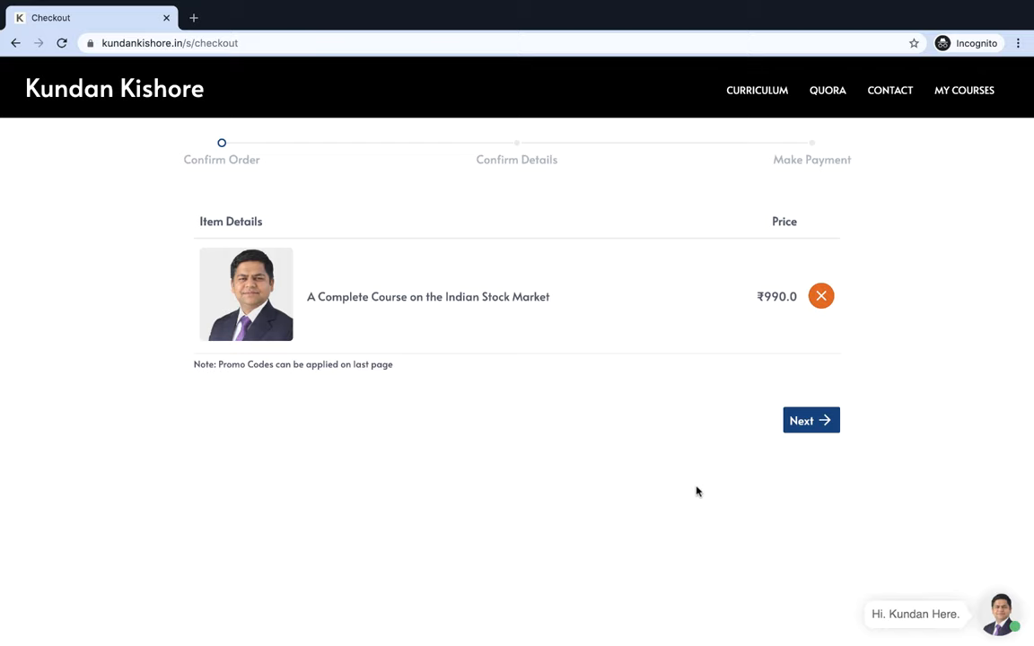
Step: Confirm the order with city Gurgaon and move to the ₹990.00 payment step
click(811, 420)
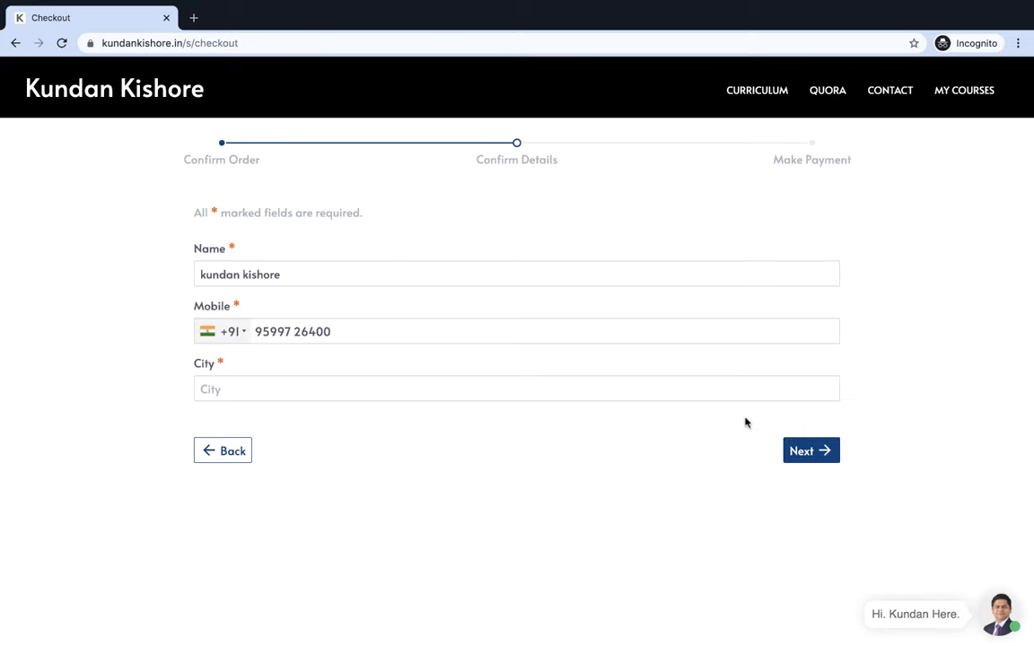
text(G)
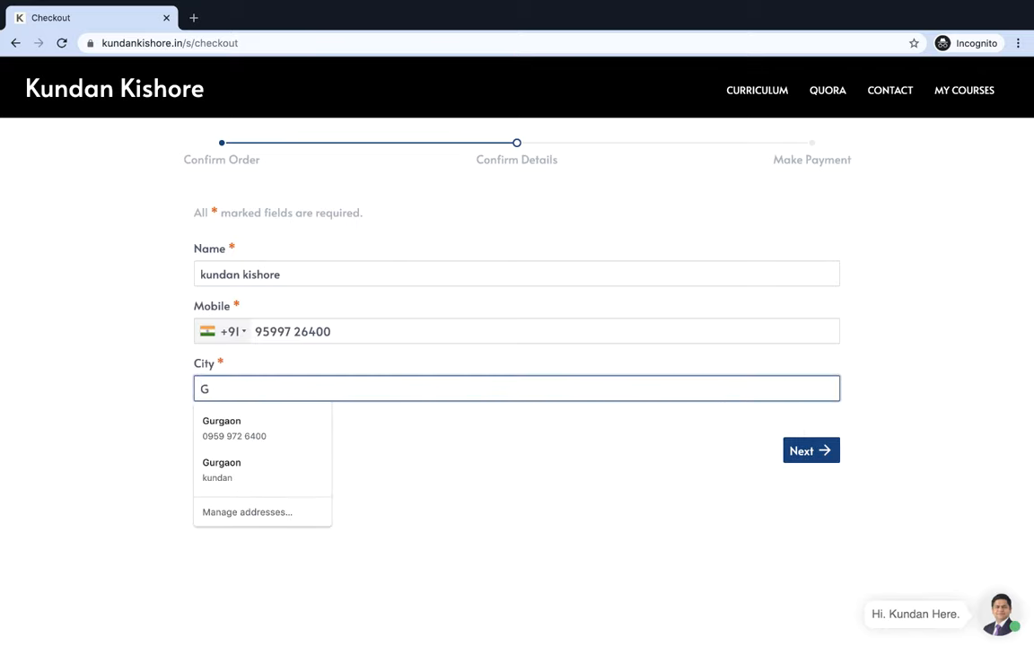
text(urgaon)
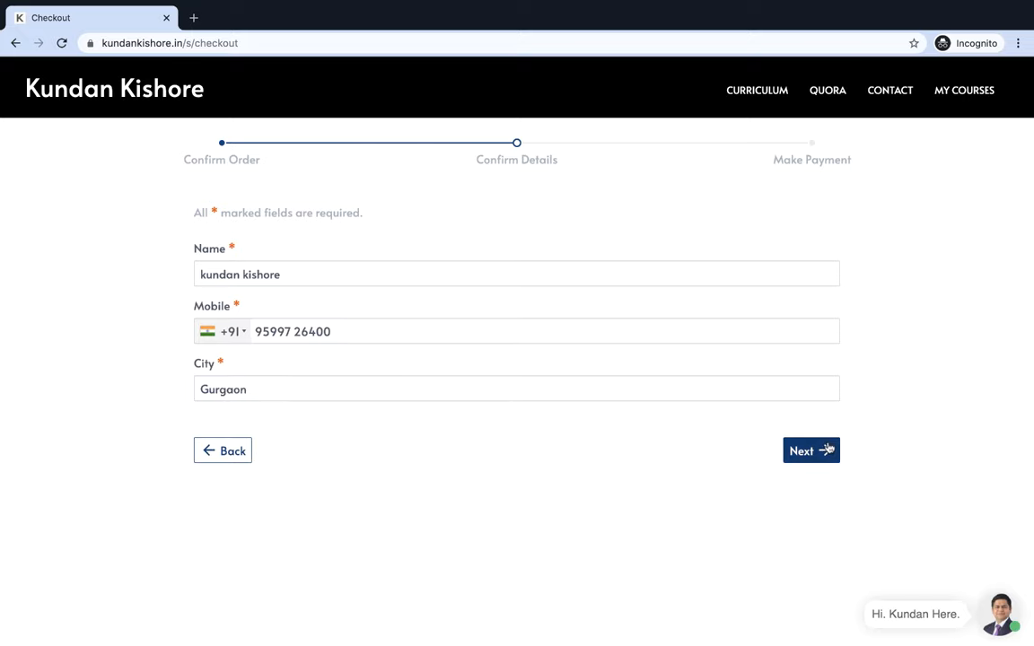
click(809, 448)
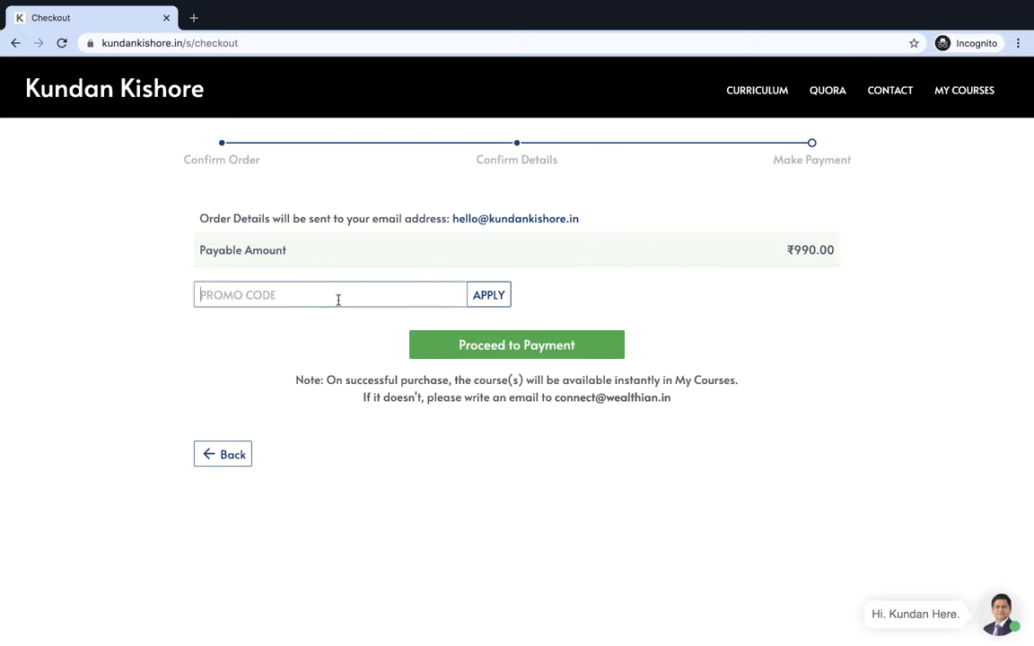
Step: Apply promo code HIS for ₹50 off and proceed to pay ₹940
text(HI5)
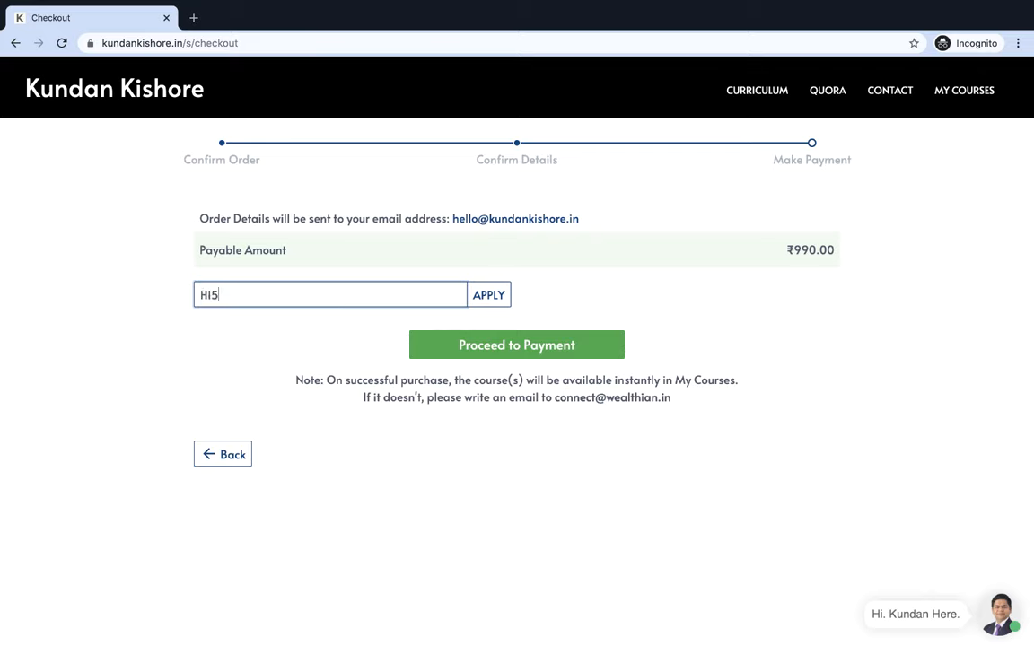
mouse_move(578, 294)
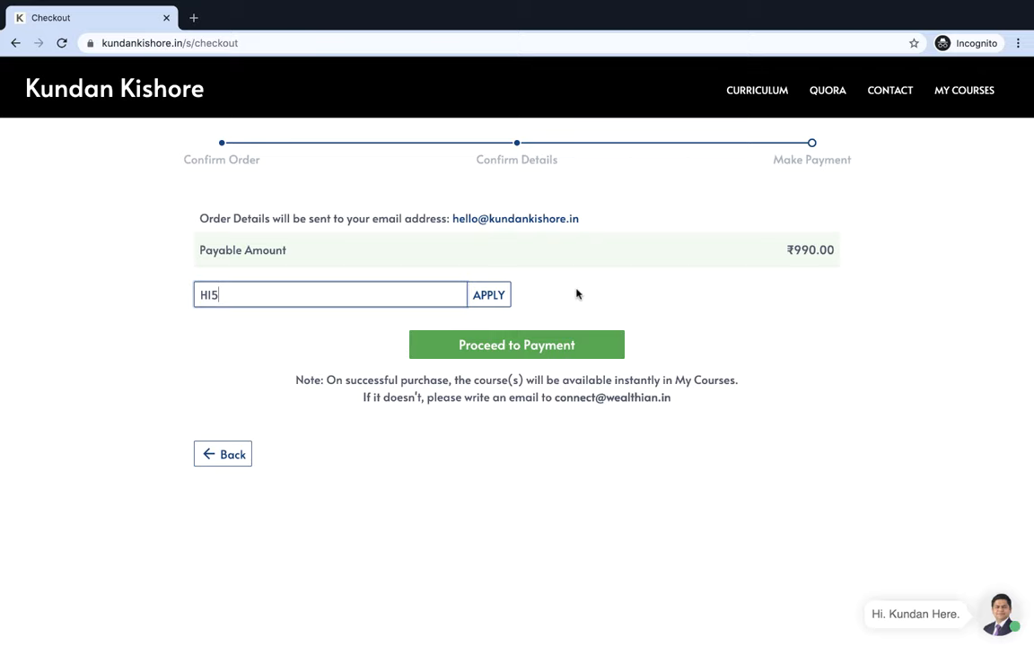
mouse_move(581, 292)
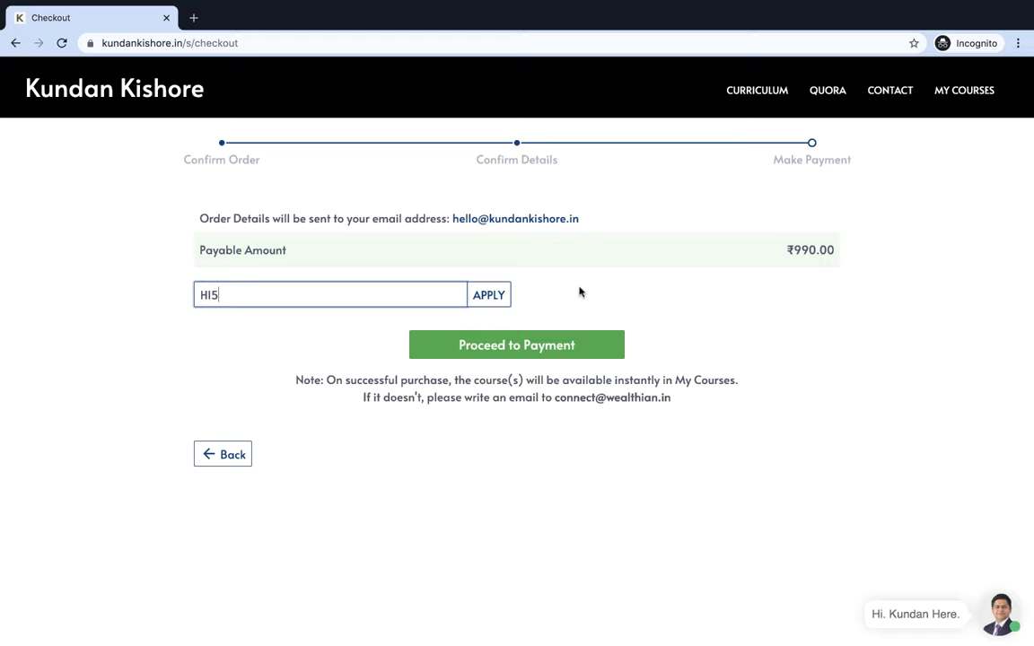
click(489, 294)
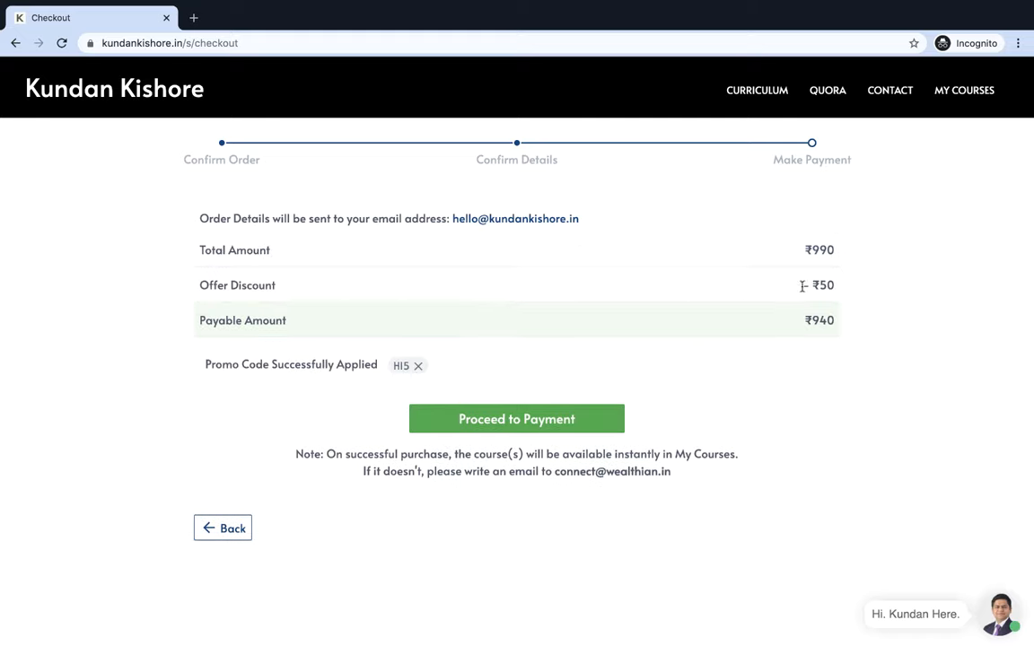
mouse_move(871, 474)
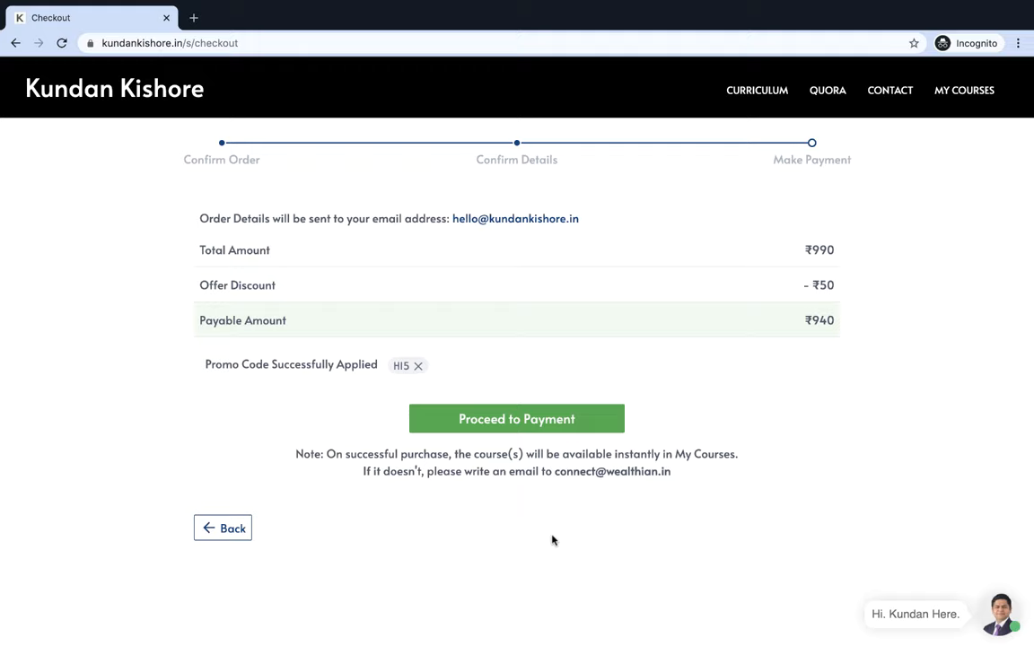
click(517, 418)
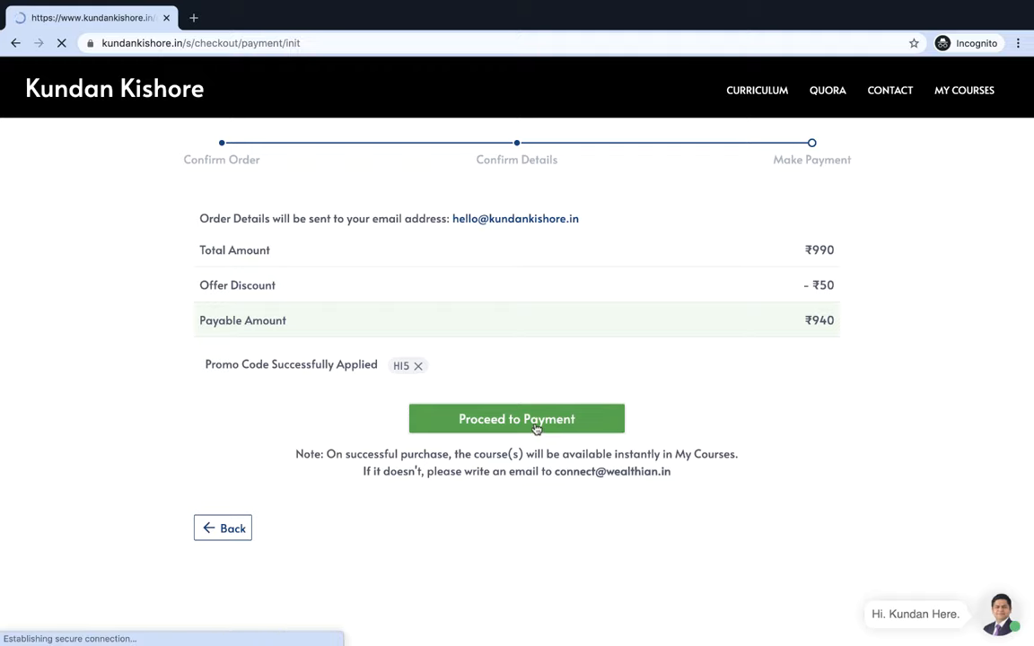
Step: Choose HDFC netbanking in Razorpay and pay ₹940, reaching the HDFC login page
click(517, 418)
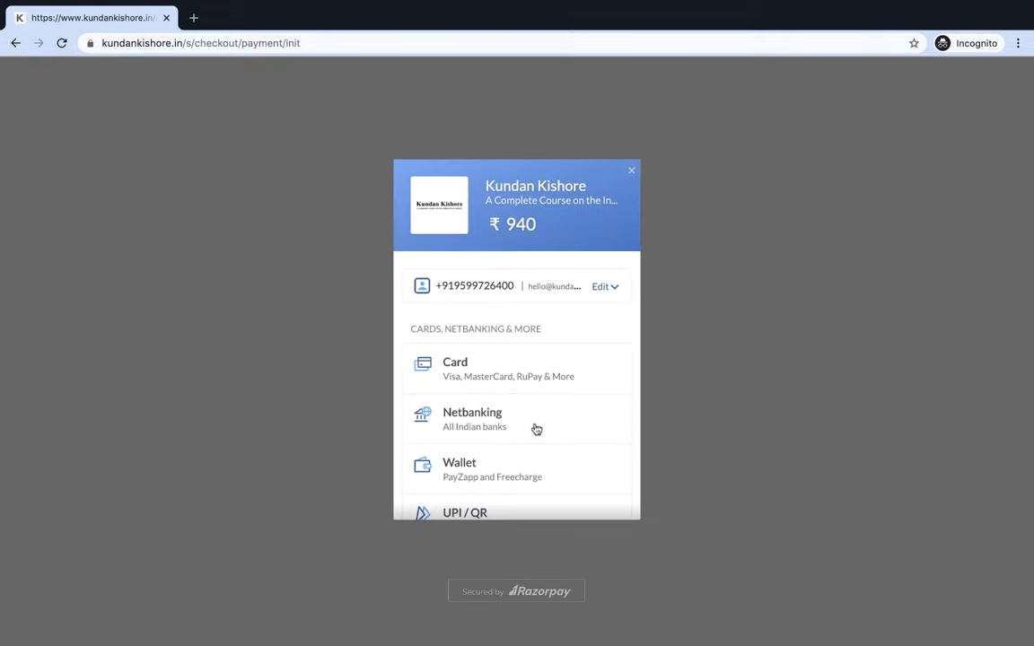
scroll(down, 3)
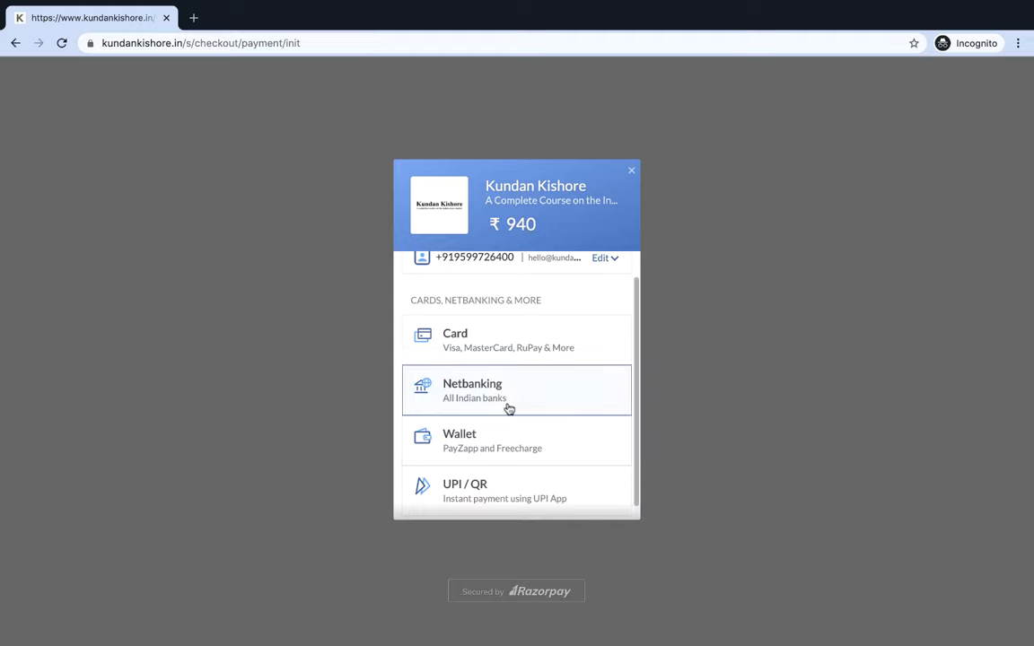
click(517, 392)
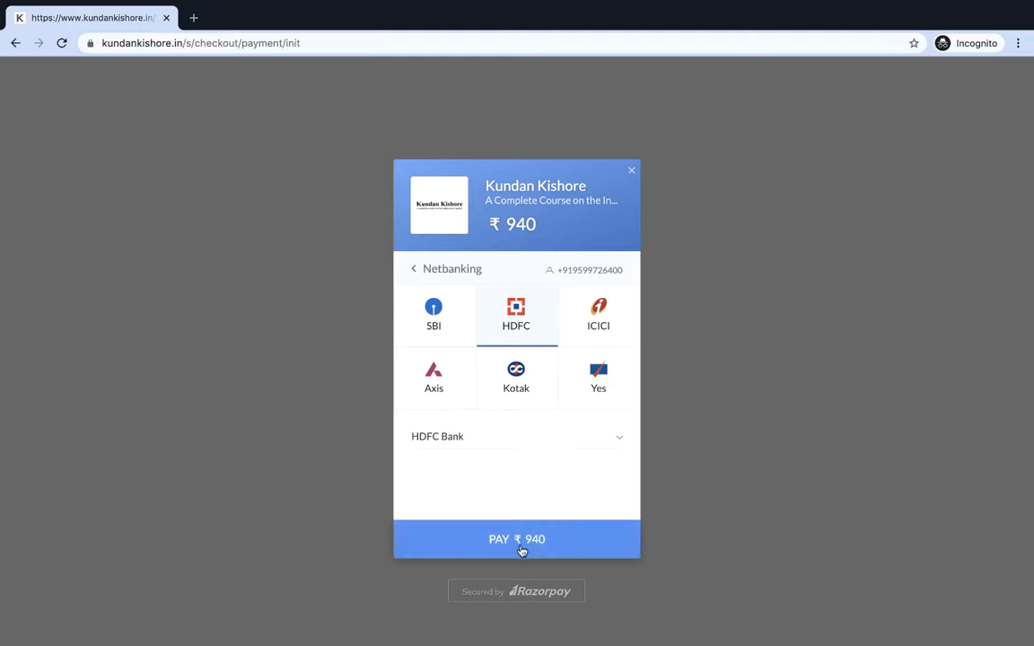
click(517, 538)
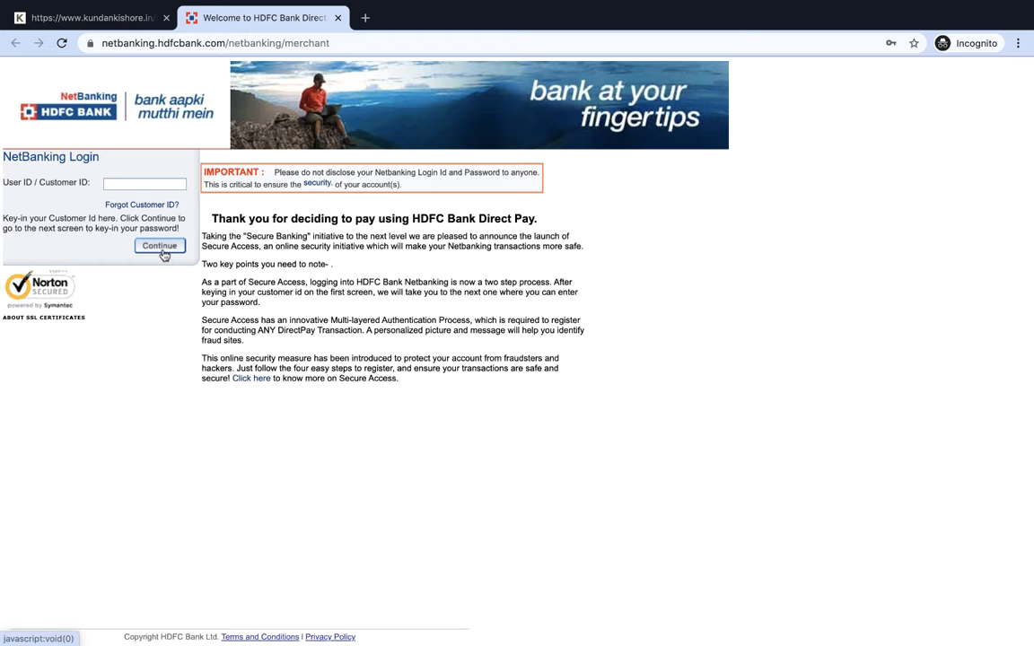
Step: Log in to HDFC NetBanking with customer ID and IPIN and confirm the ₹940 payment
click(158, 246)
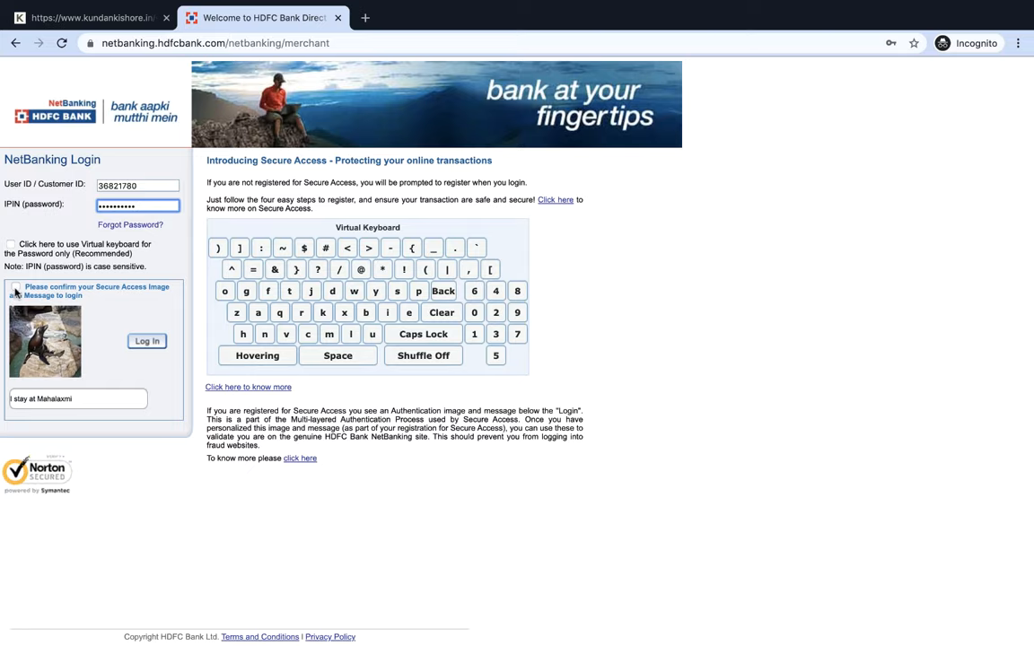
click(147, 341)
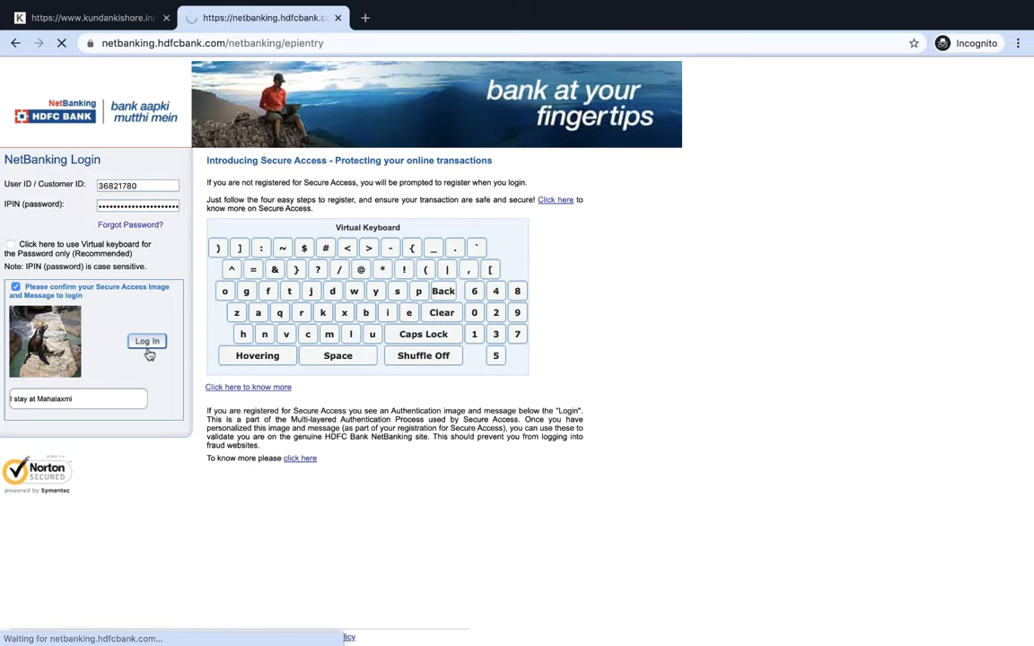
click(147, 341)
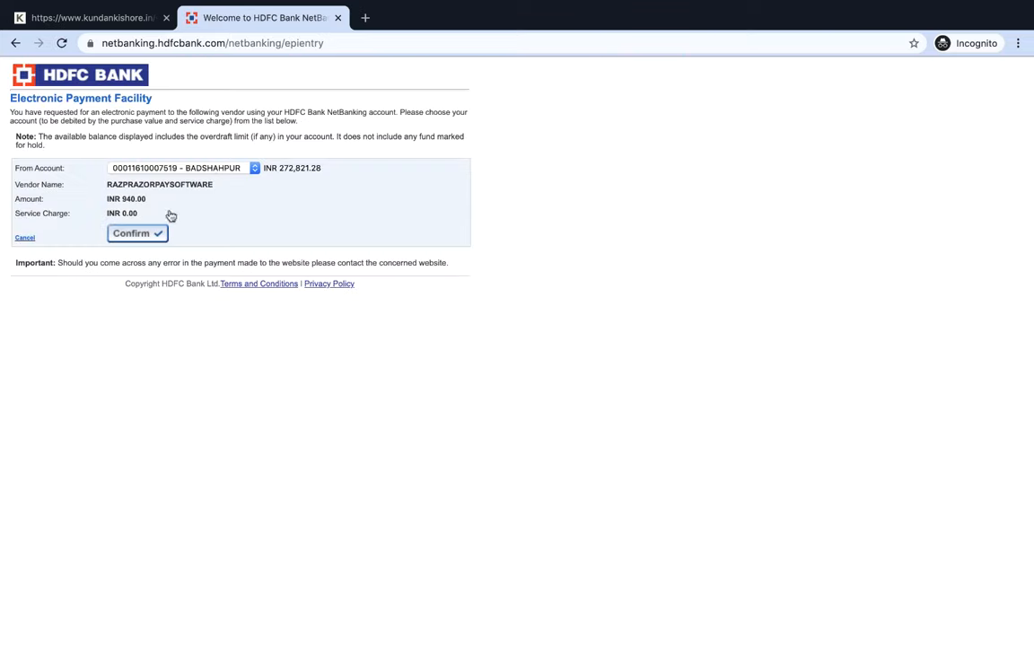
click(136, 233)
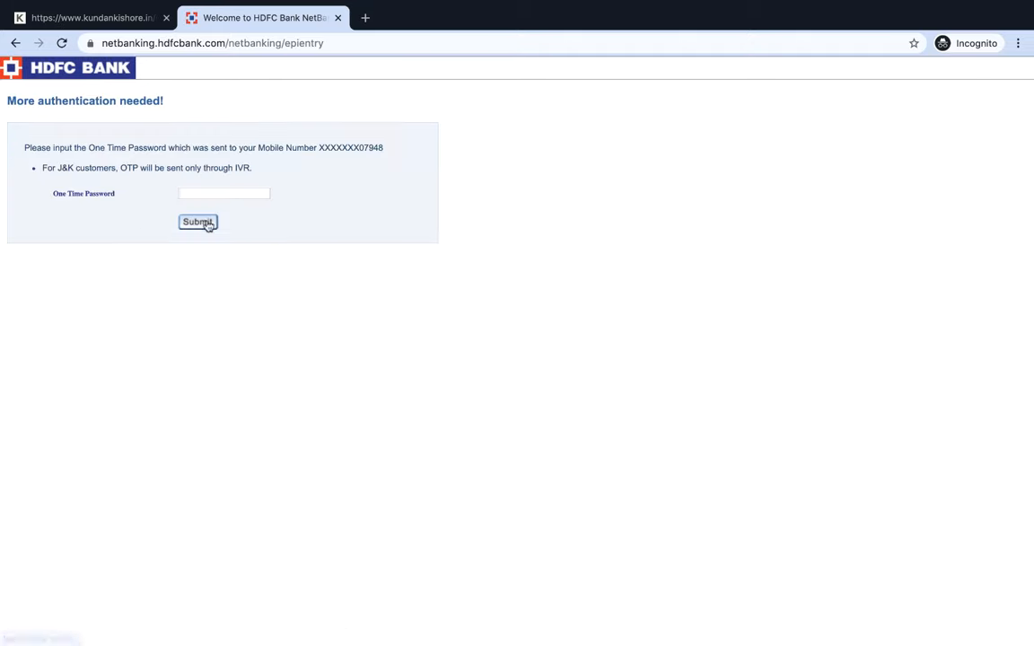
Step: Submit the one time password so the order completes successfully
click(224, 192)
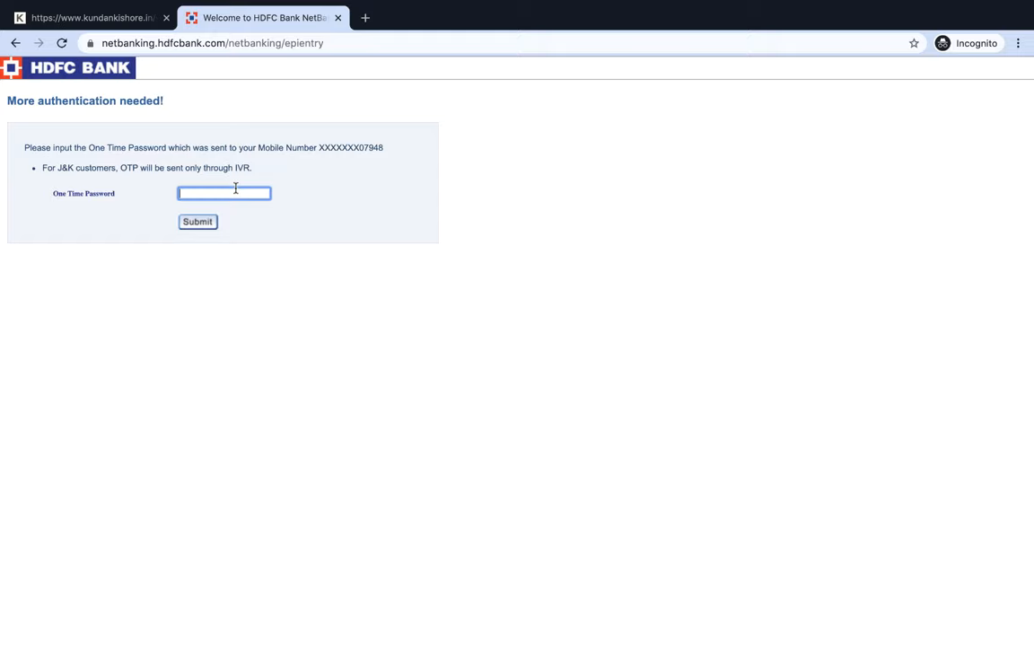
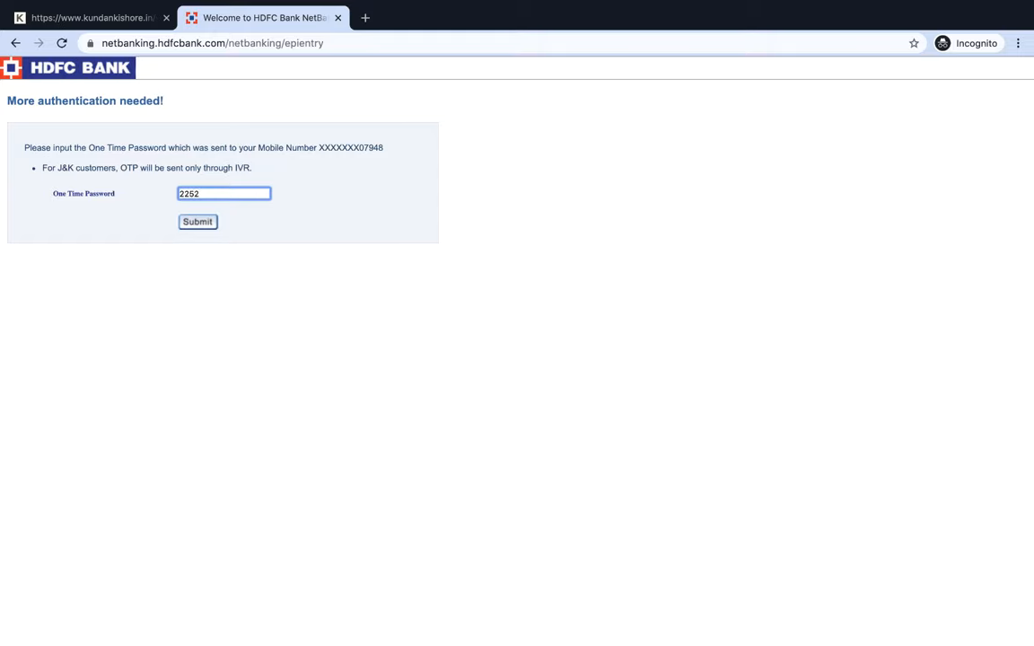
click(197, 223)
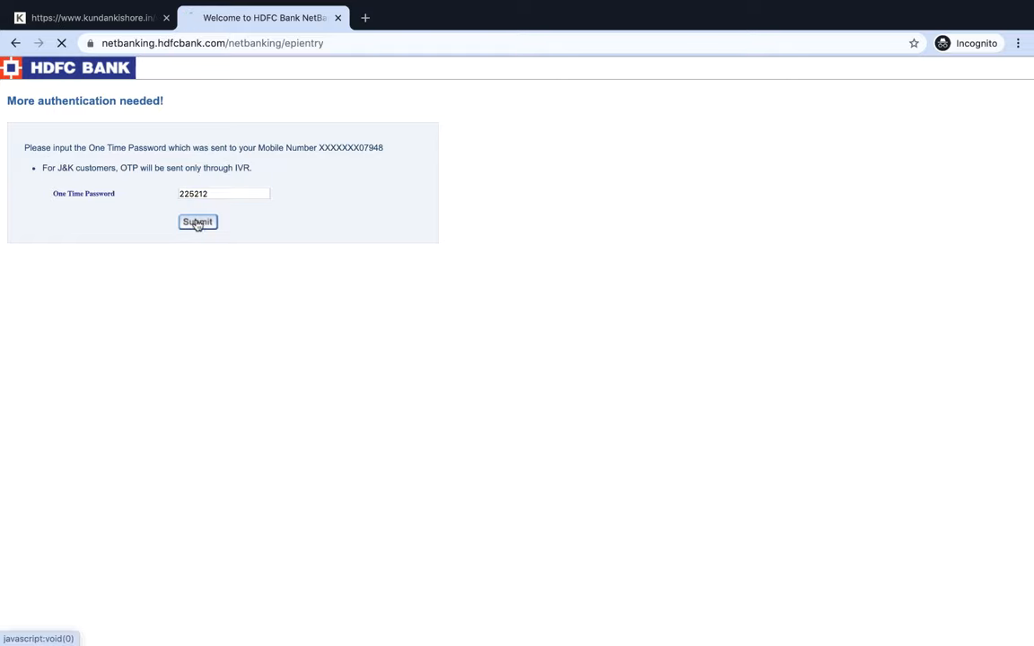
click(197, 222)
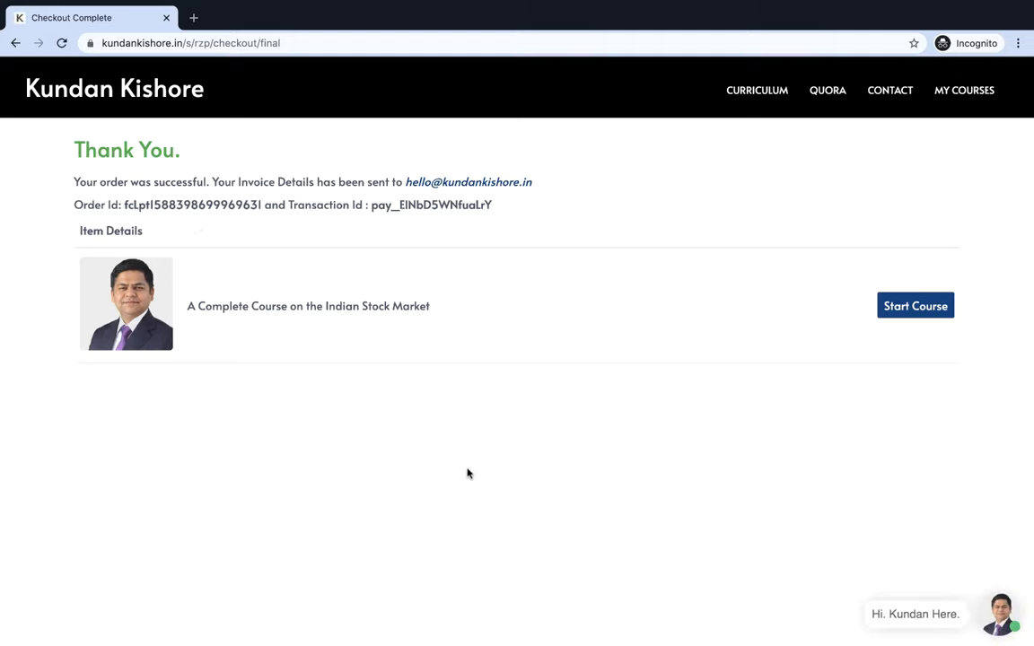
mouse_move(915, 305)
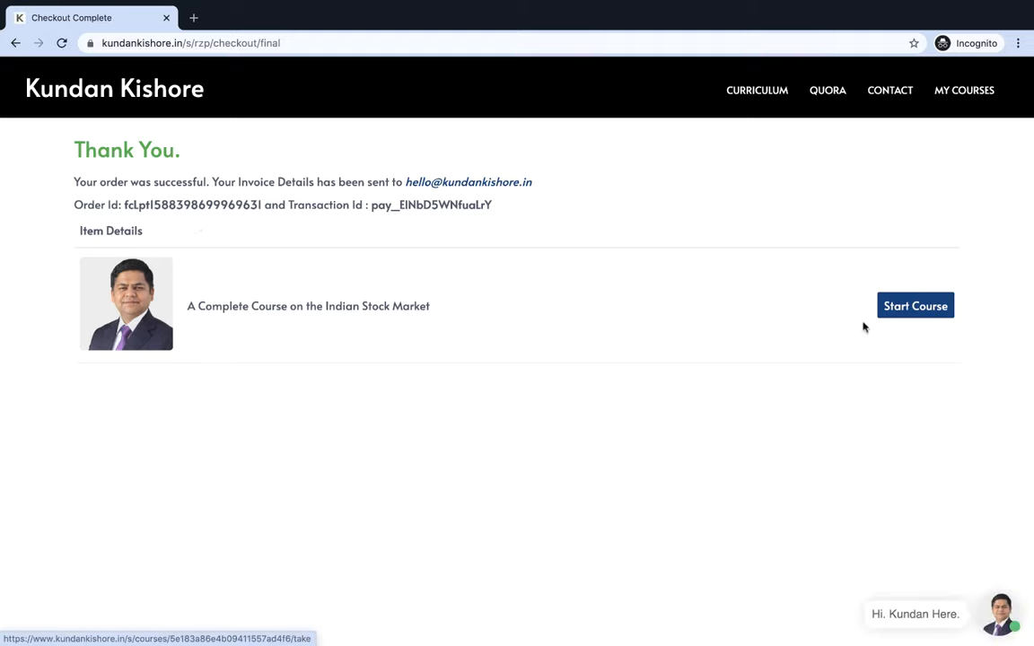
Step: Start the purchased course and play the Orientation Class video
click(915, 305)
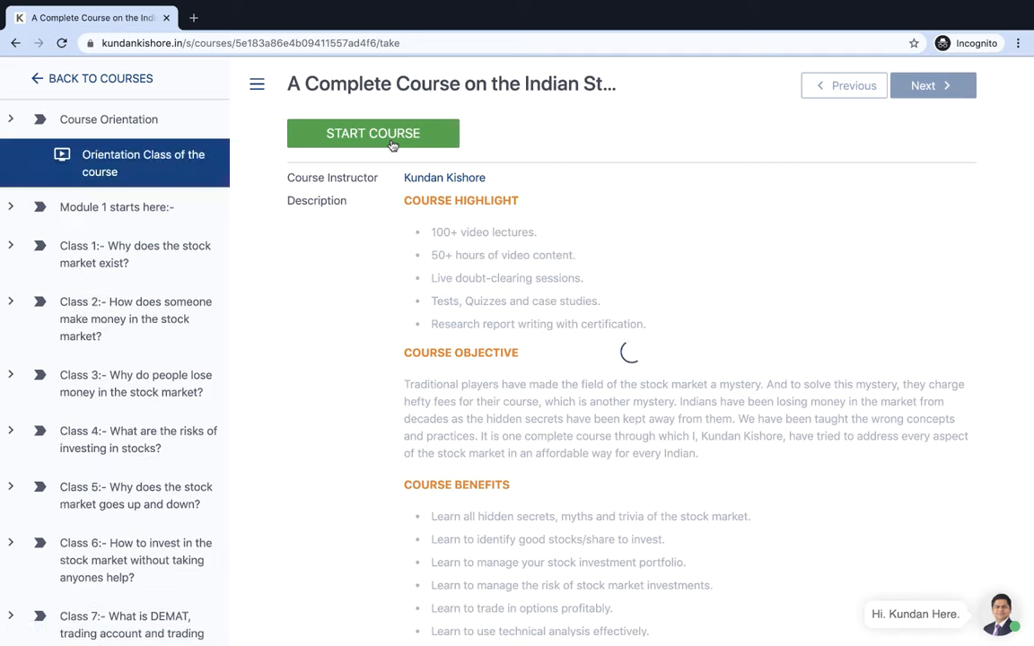
click(374, 133)
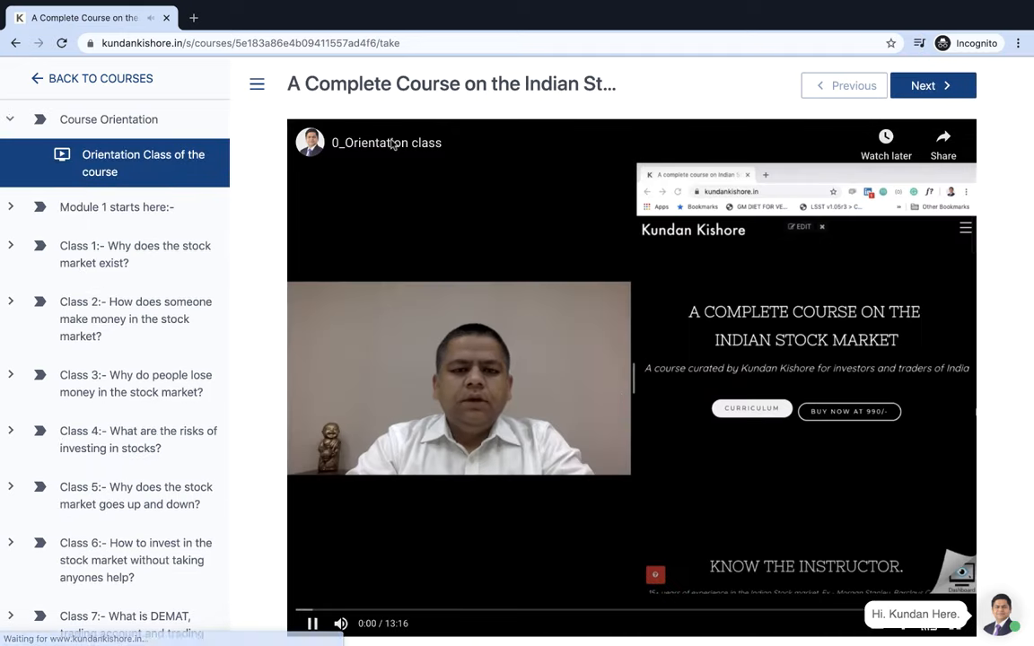
click(313, 623)
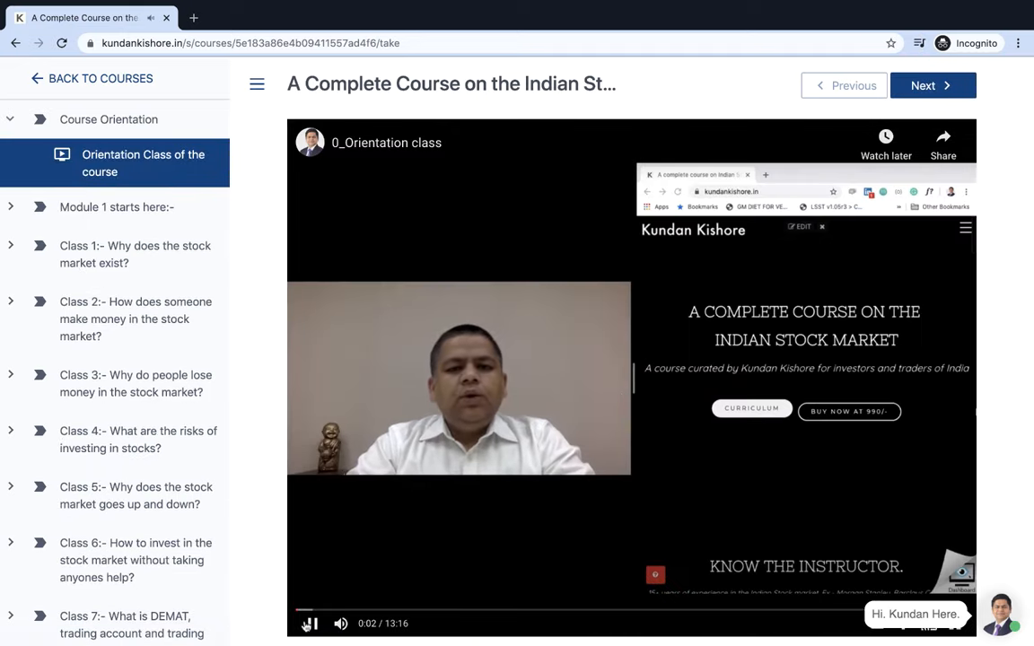